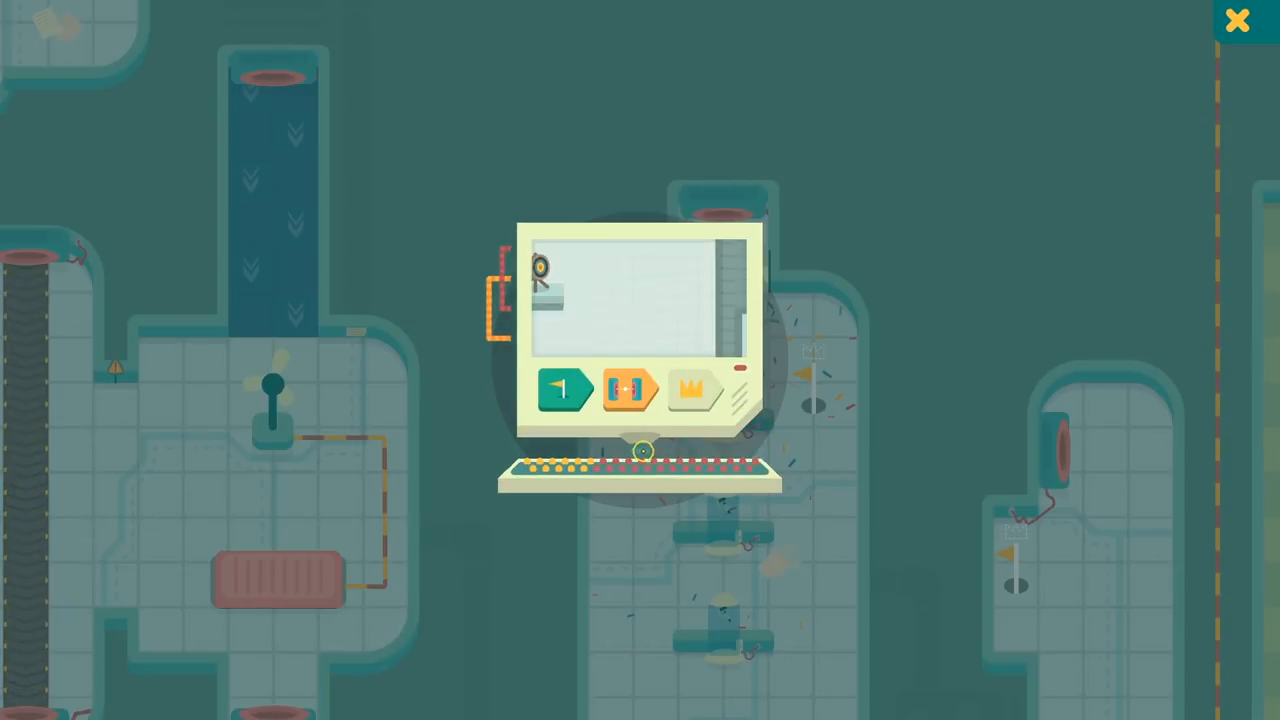
click(1236, 20)
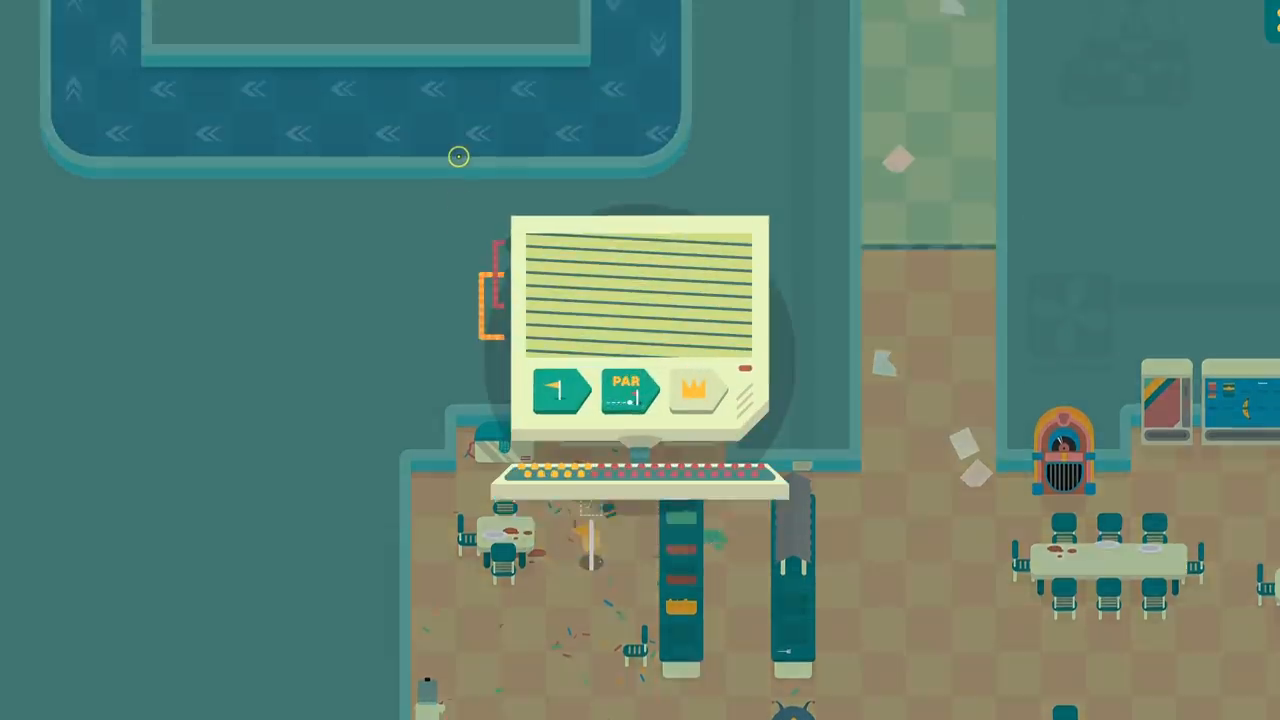
scroll(down, 3)
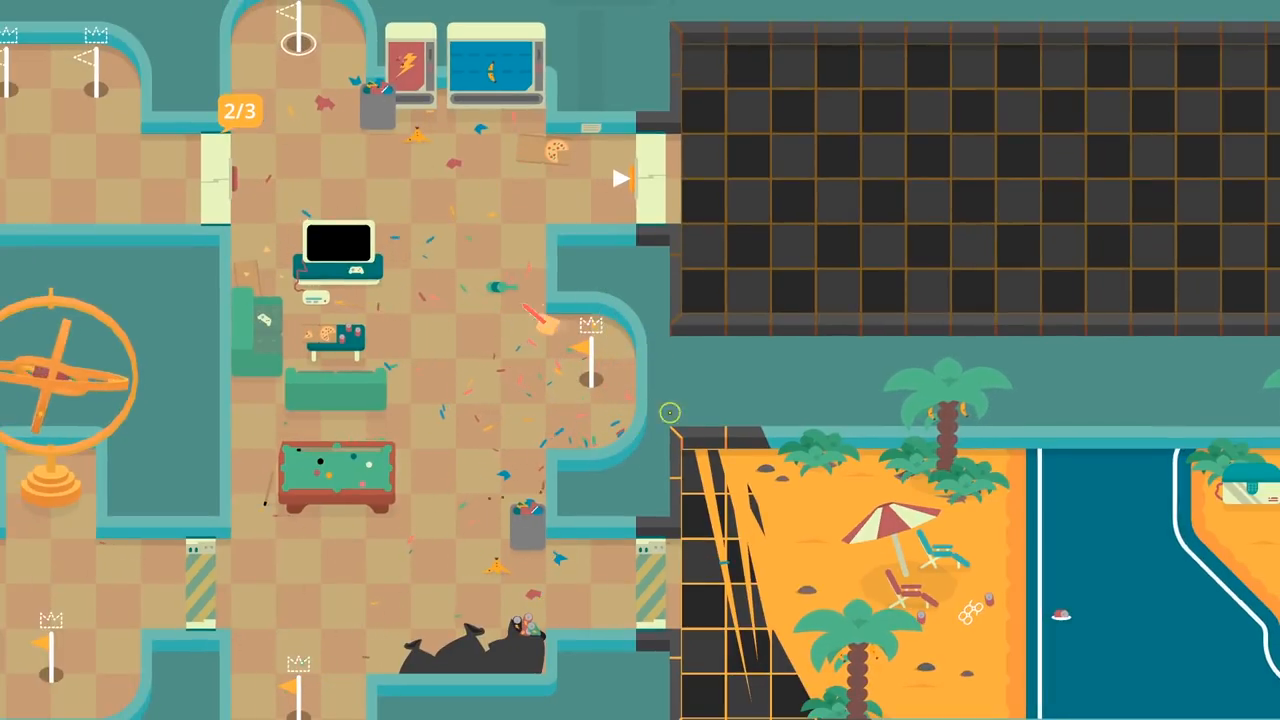
scroll(down, 3)
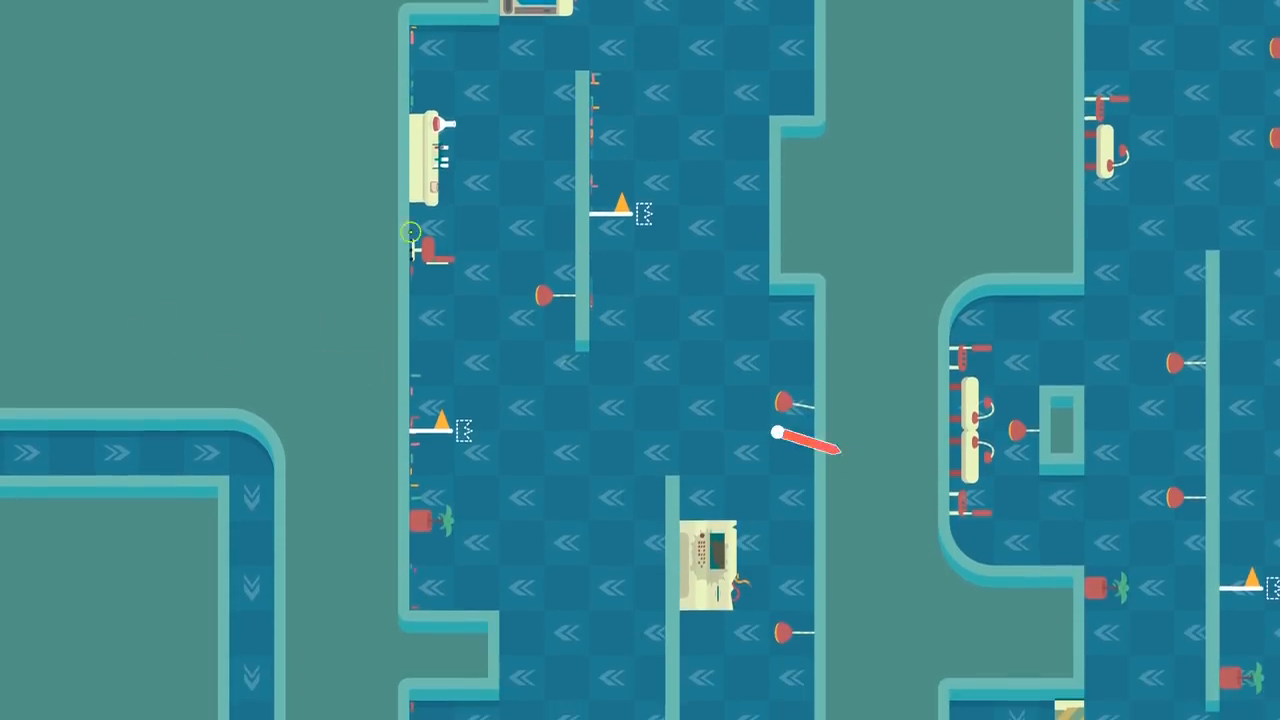
scroll(down, 3)
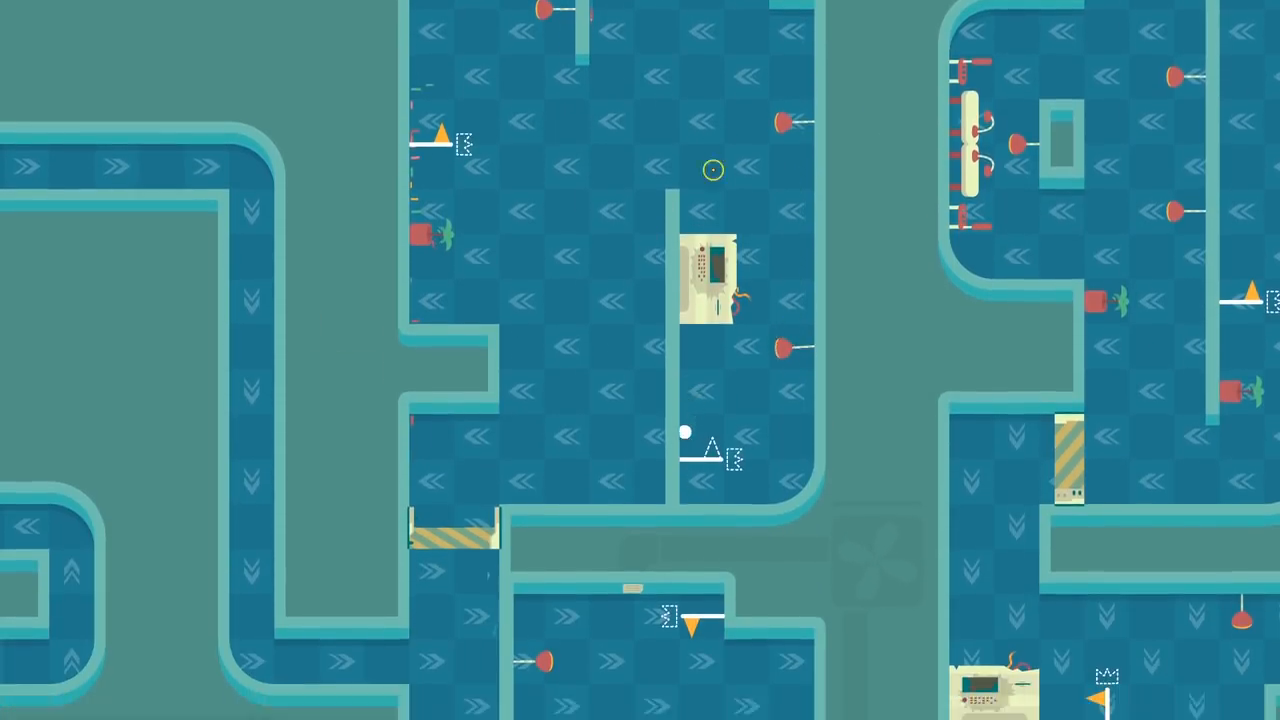